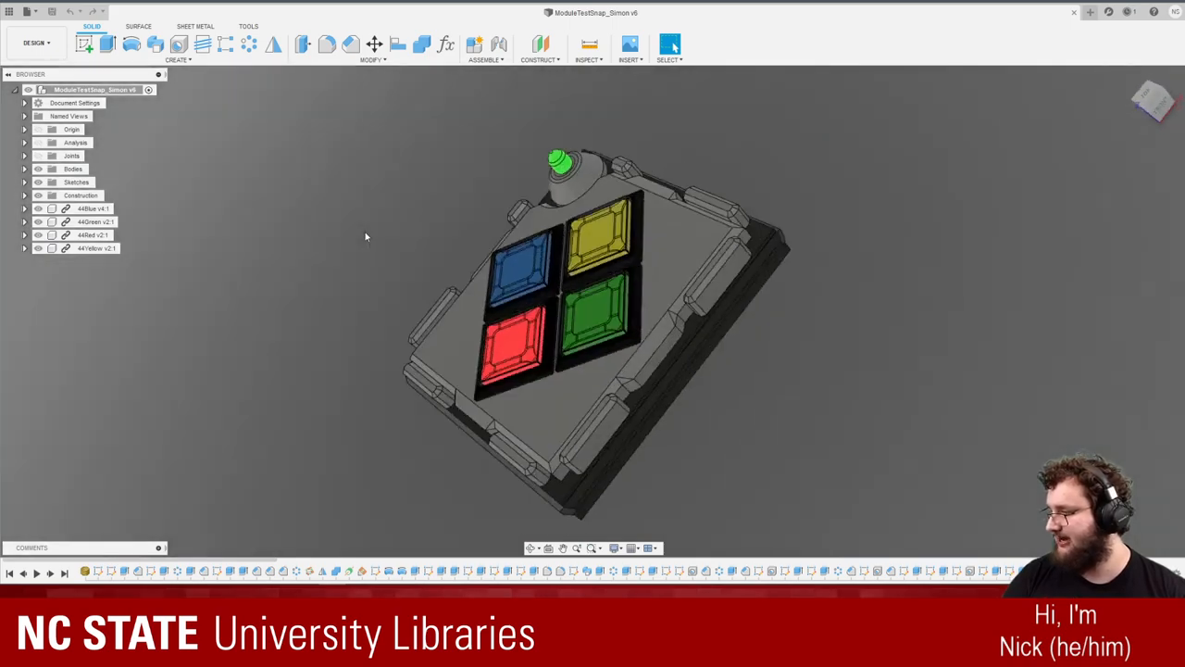
# Step: Zoom in closely on the edges of the blue and yellow button caps
pyautogui.scroll(-3)
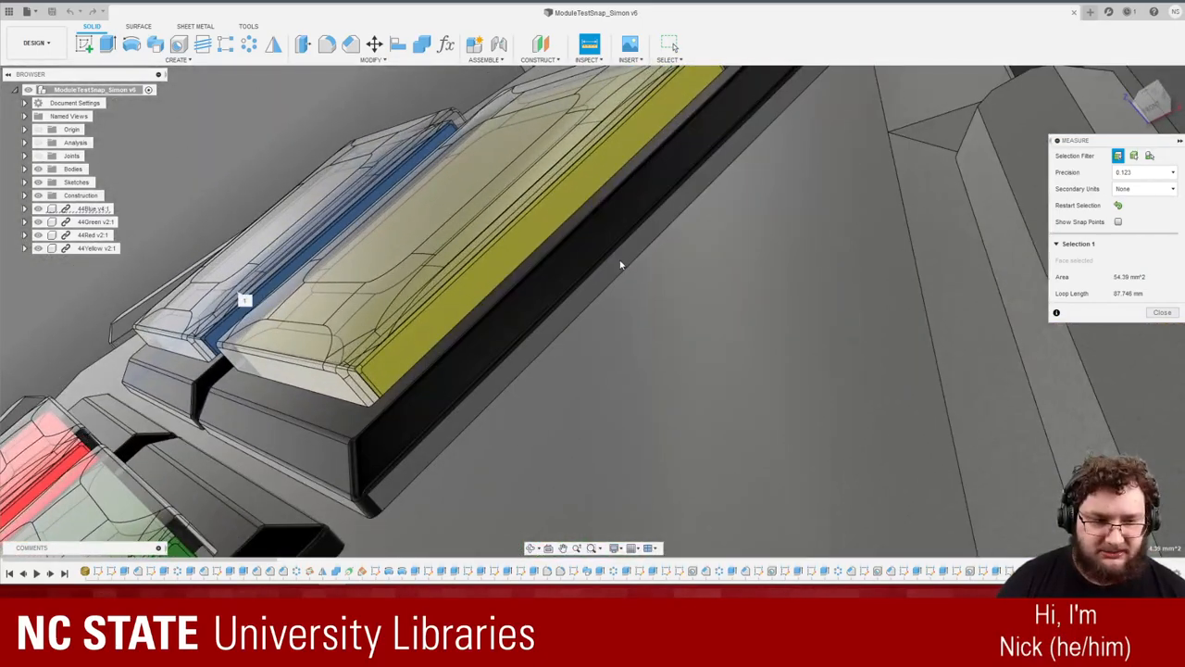
# Step: Measure from the blue cap face to the yellow cap face, reading 89.864 mm
pyautogui.click(621, 264)
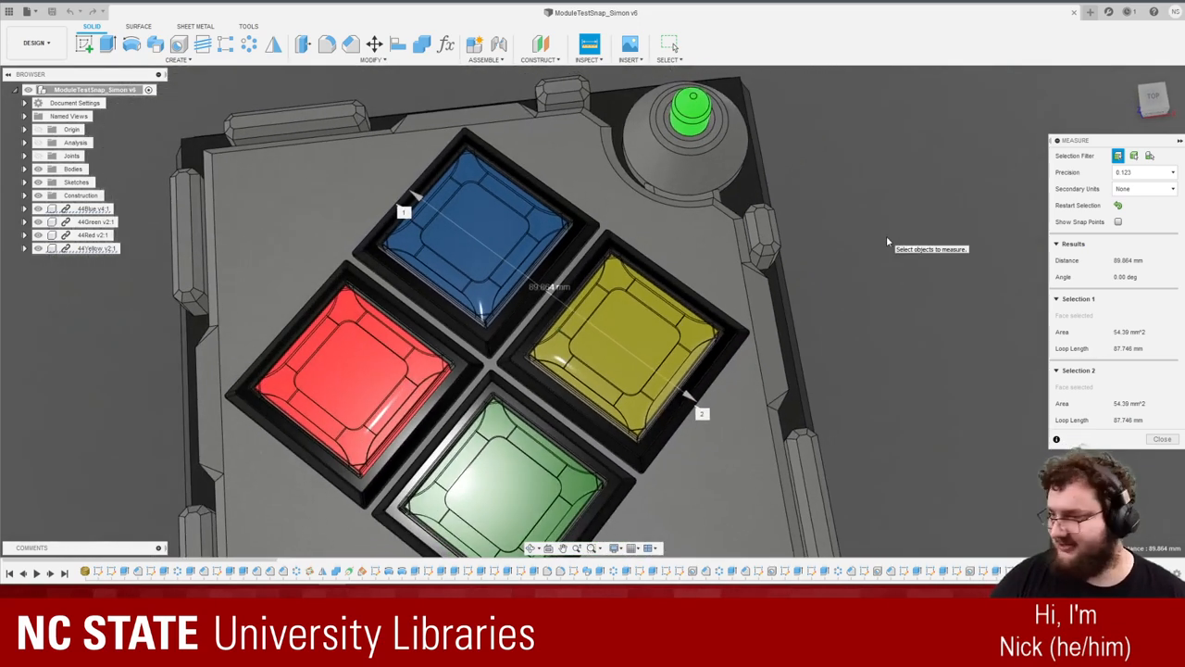
pyautogui.click(1163, 438)
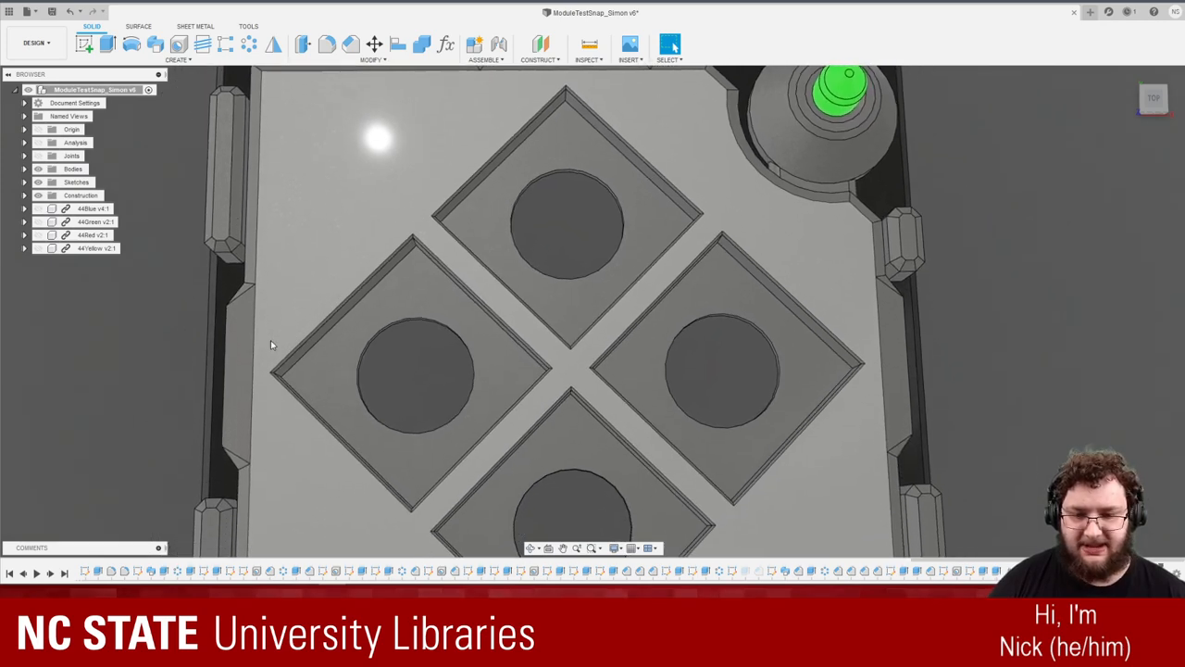
# Step: Hide the 44Blue, 44Green, 44Red and 44Yellow caps to expose the diamond recesses
pyautogui.click(556, 334)
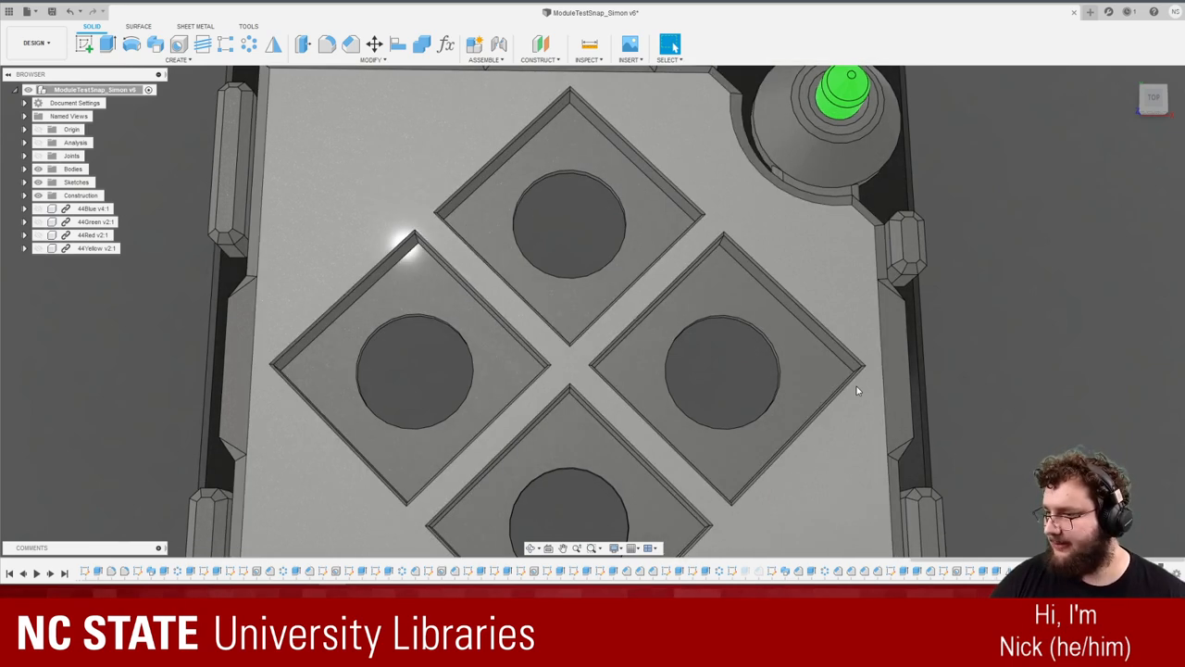
pyautogui.moveTo(856, 389); pyautogui.dragTo(784, 433)
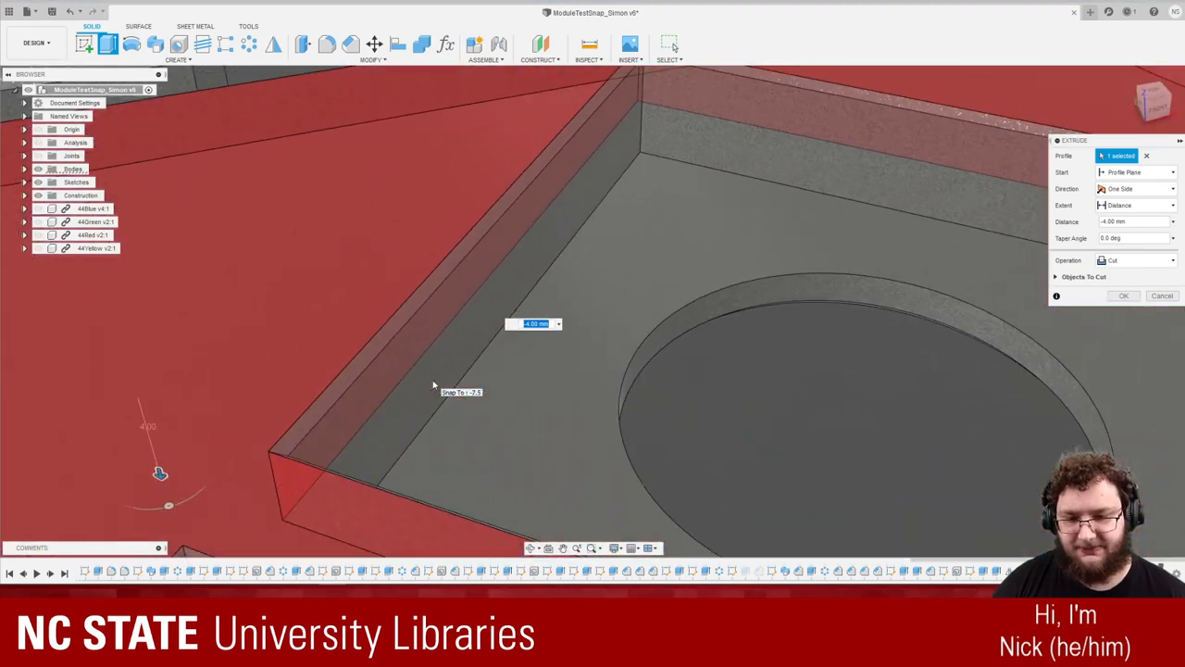
pyautogui.moveTo(433, 385); pyautogui.dragTo(541, 266)
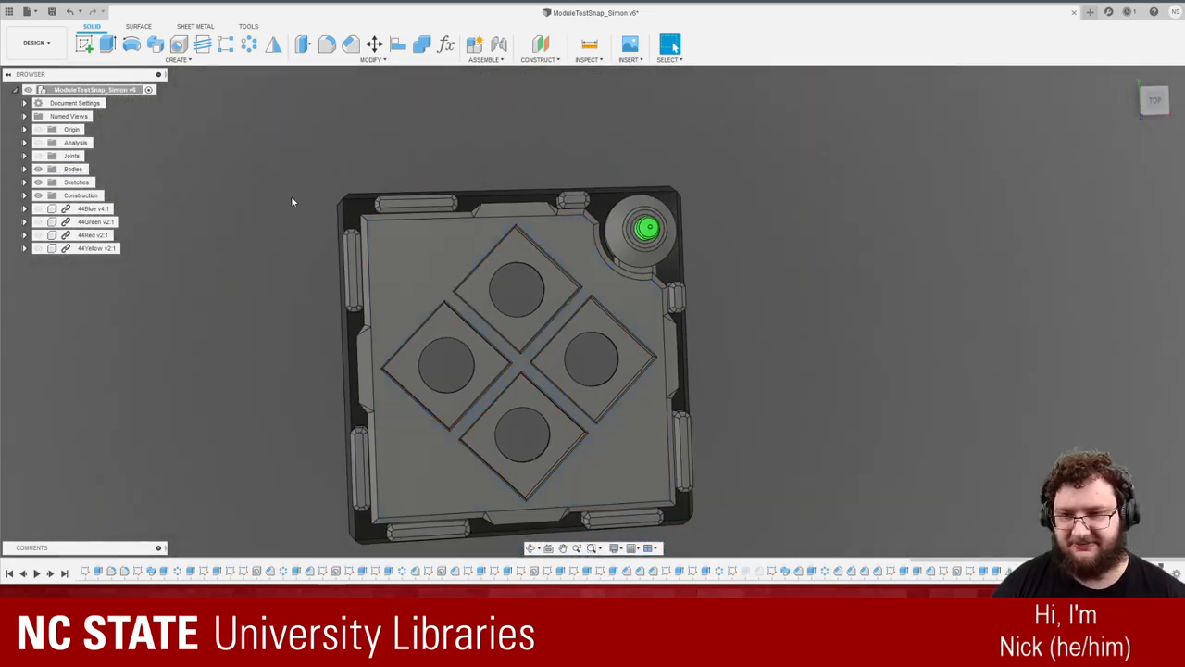
# Step: Create a new sketch on the plate's top face holding the four recesses
pyautogui.click(84, 45)
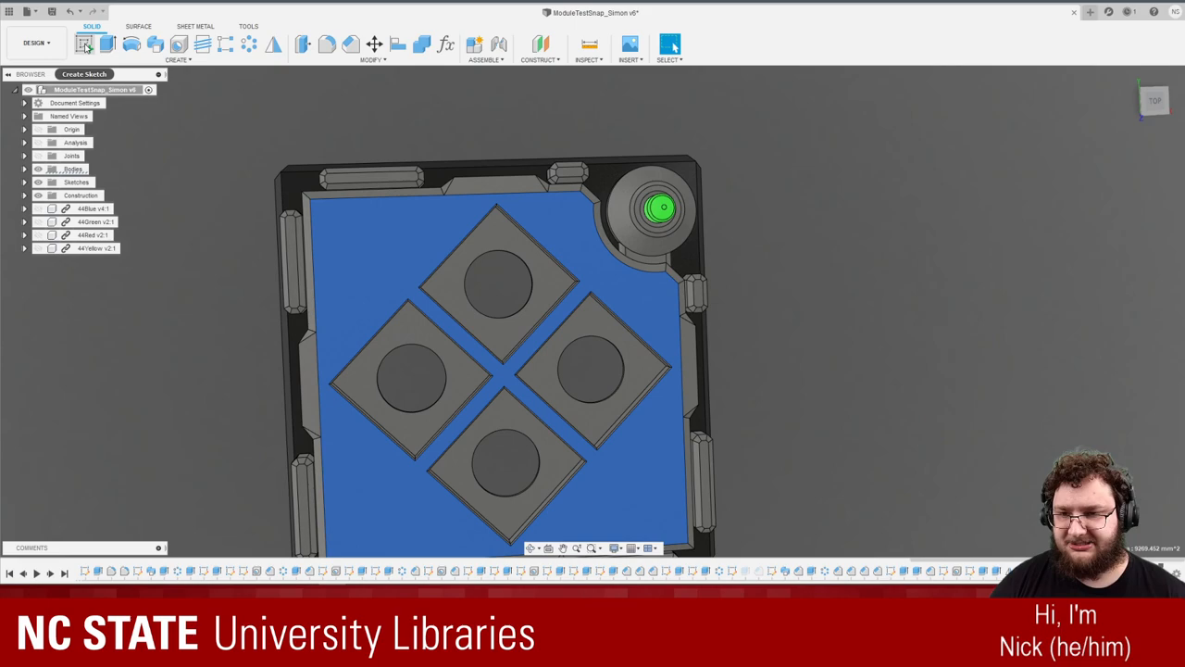
pyautogui.click(85, 43)
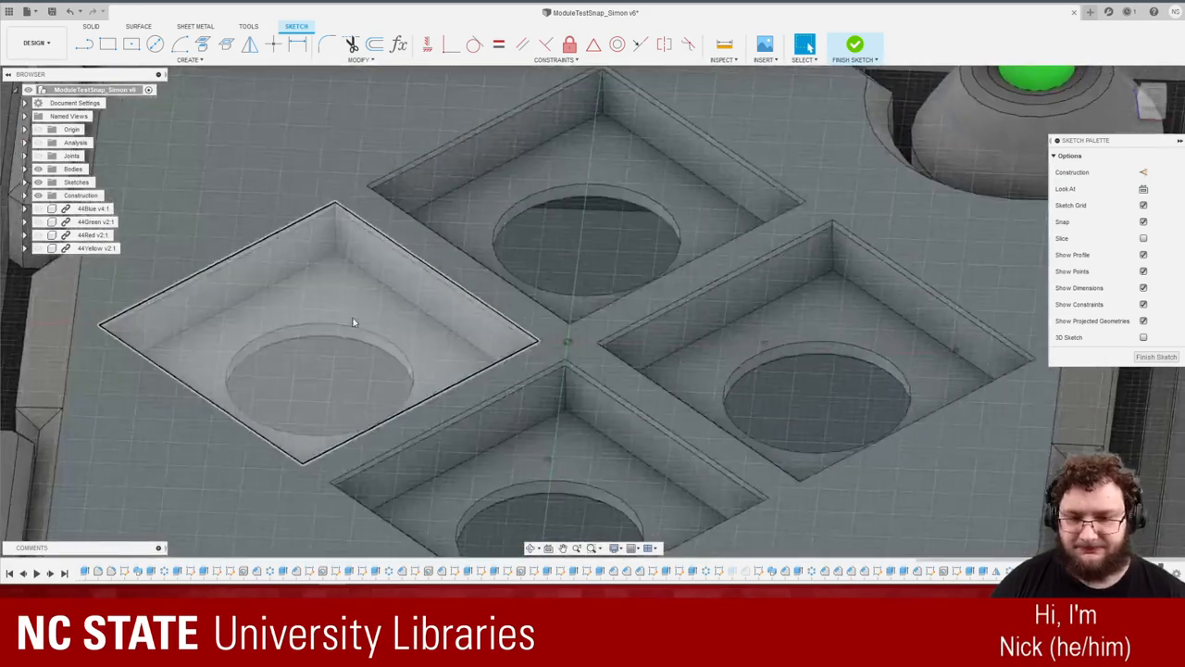
pyautogui.click(84, 209)
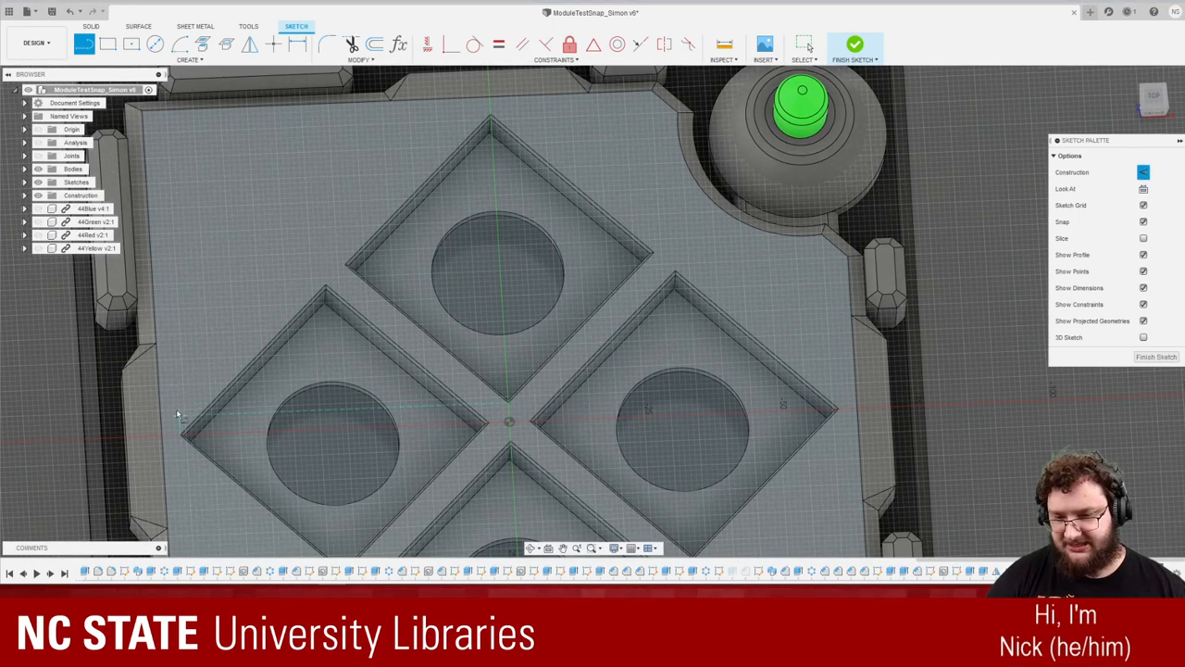
pyautogui.moveTo(326, 258)
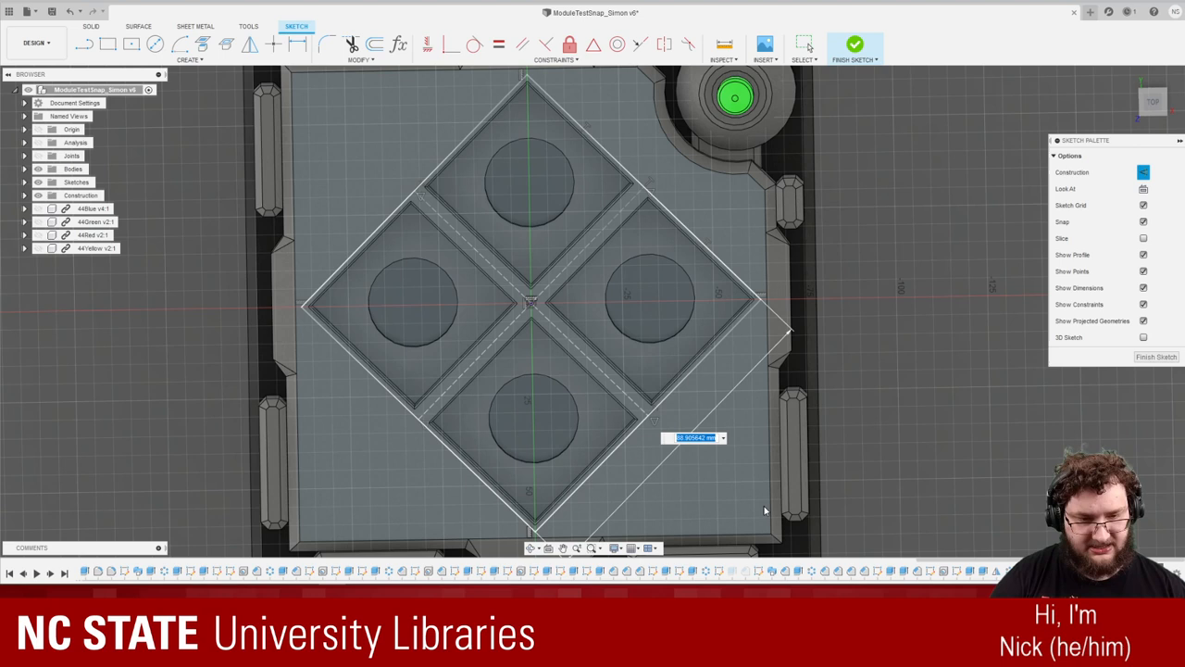
# Step: Give the rotated rectangle framing the four recesses a 90° angle dimension
pyautogui.write('90')
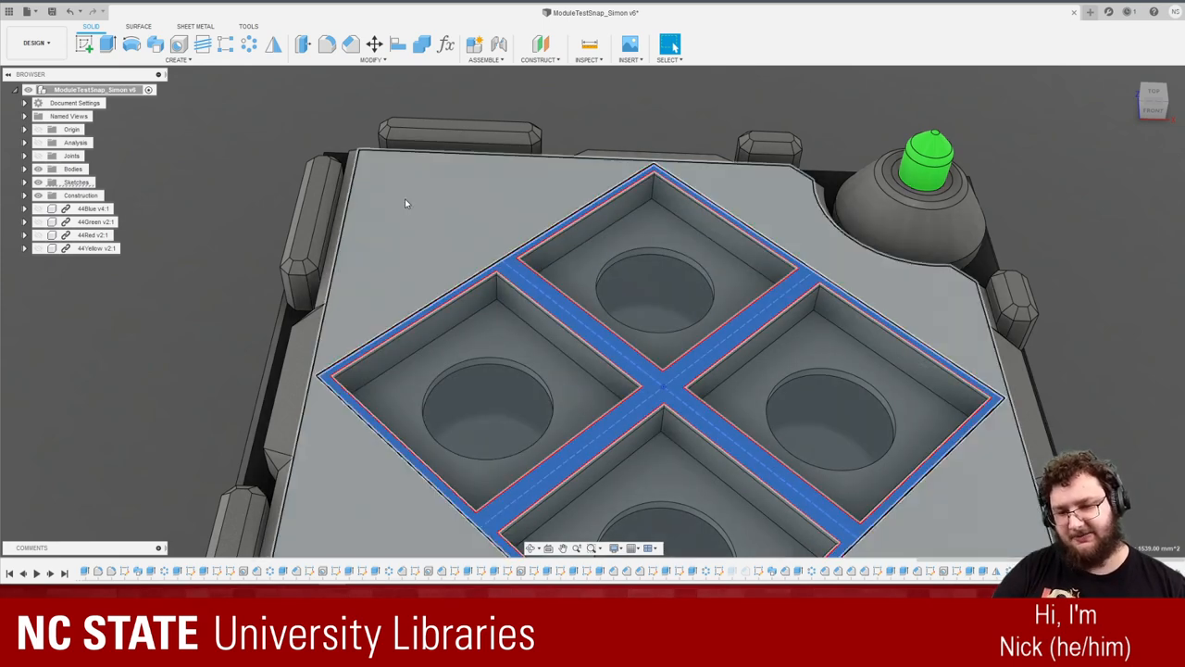
# Step: Extrude the outline profiles downward into the plate as a -0.2 mm cut
pyautogui.click(106, 44)
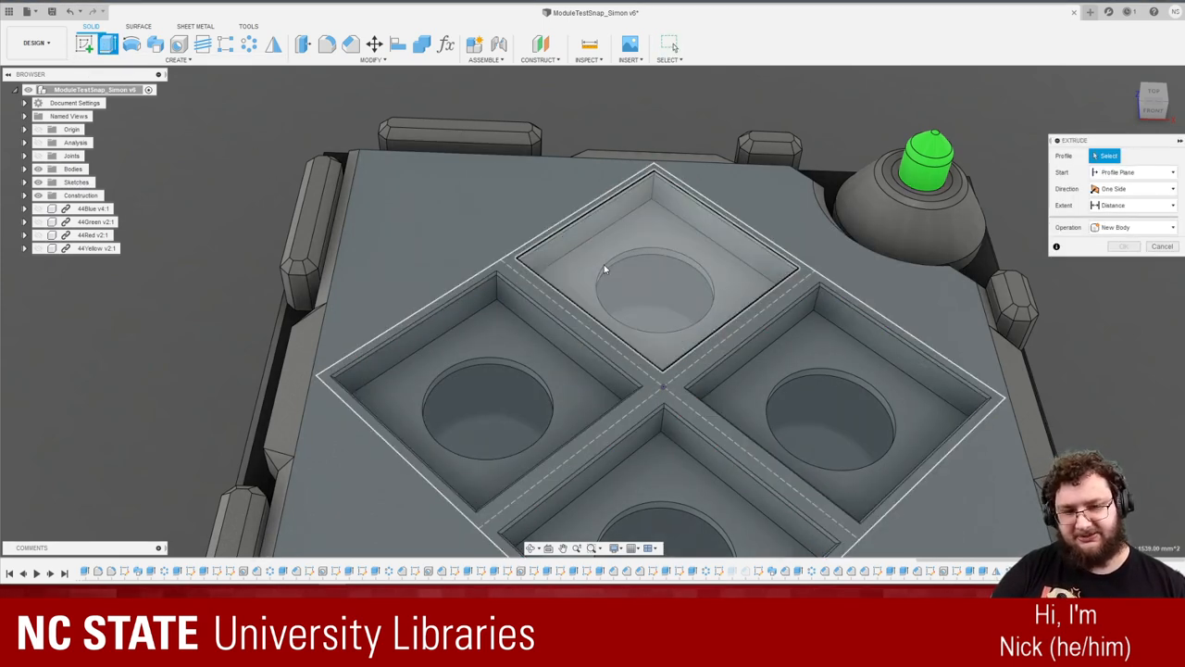
pyautogui.click(676, 460)
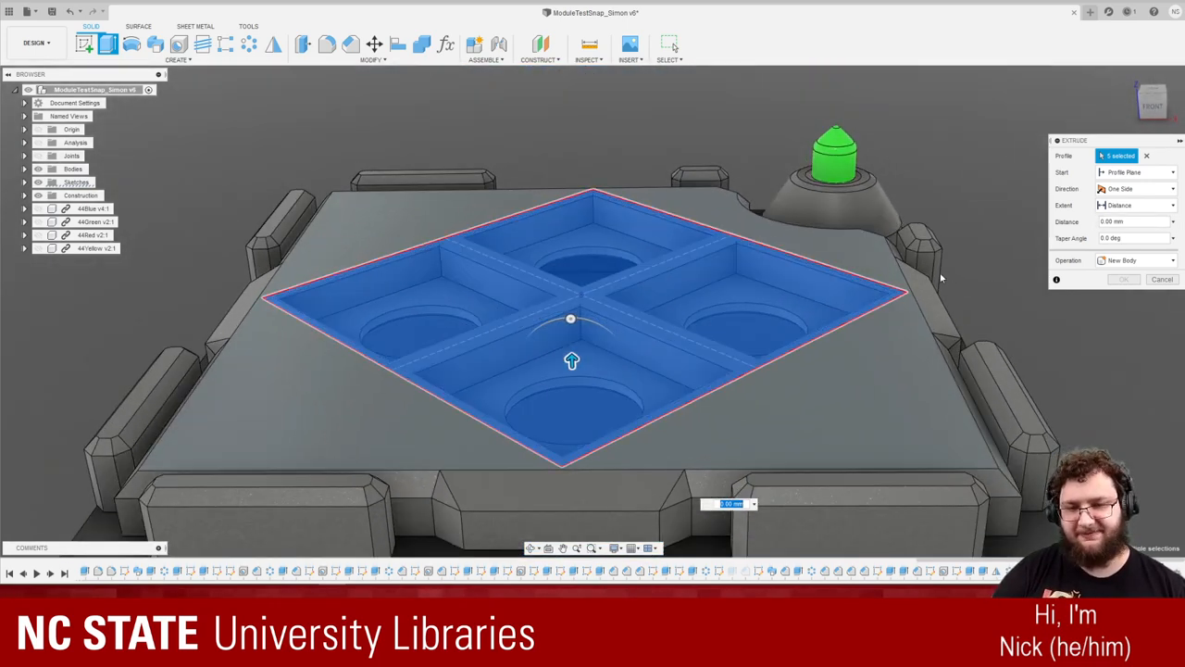
pyautogui.moveTo(571, 361); pyautogui.dragTo(575, 371)
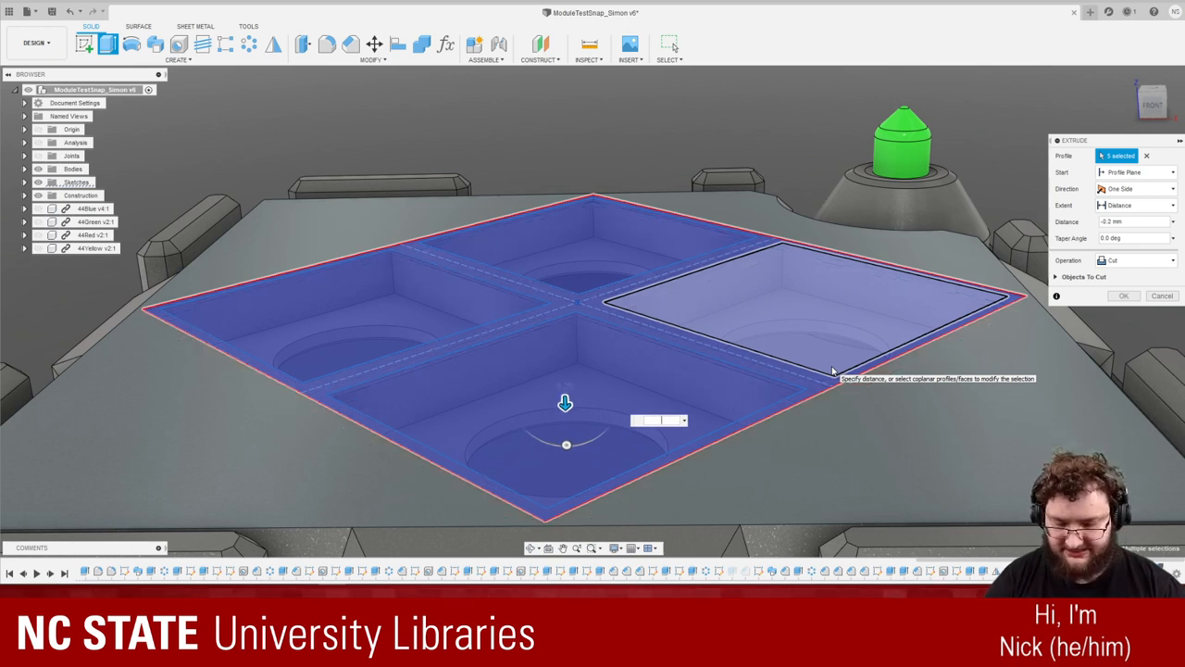
pyautogui.write('-2')
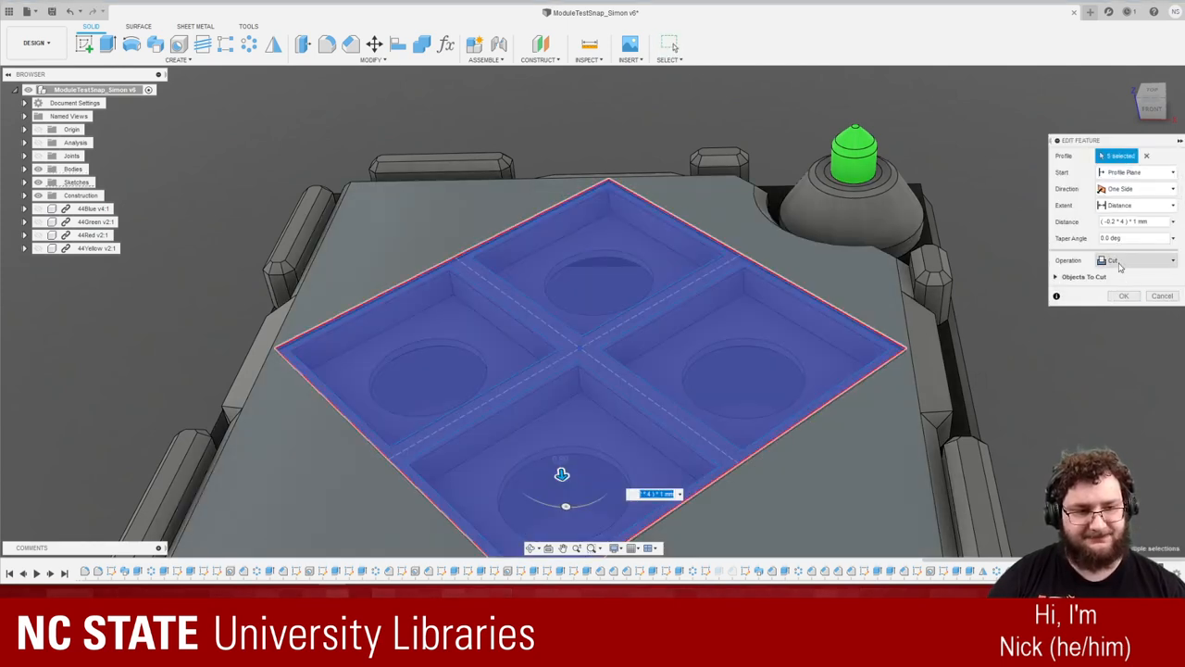
# Step: Switch the extrude to New Body with depth (-0.2*4)*1 mm
pyautogui.click(1139, 259)
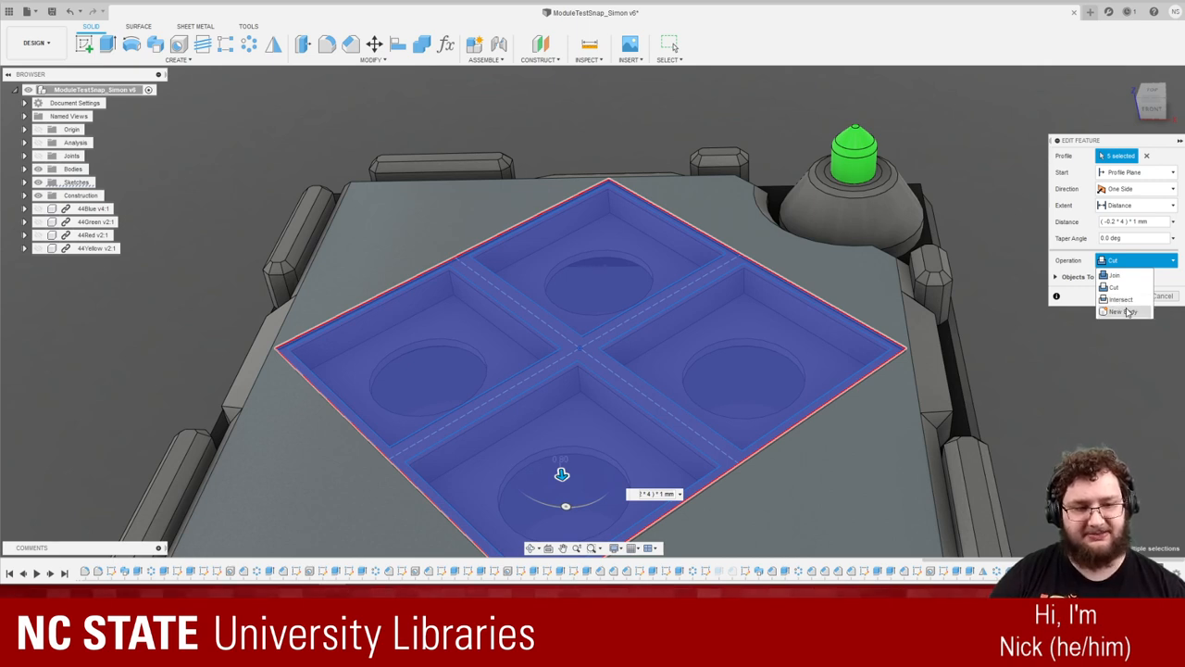
pyautogui.click(1122, 311)
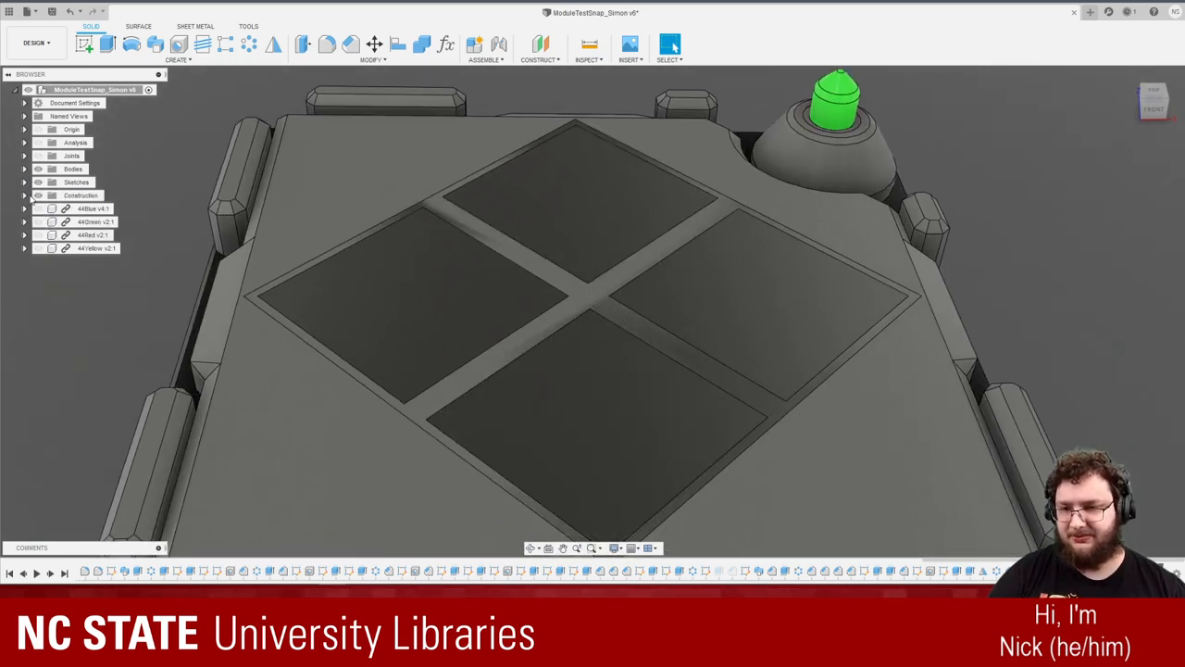
# Step: Expand the Bodies folder to reveal Body16 and orbit to inspect the inlay
pyautogui.click(25, 168)
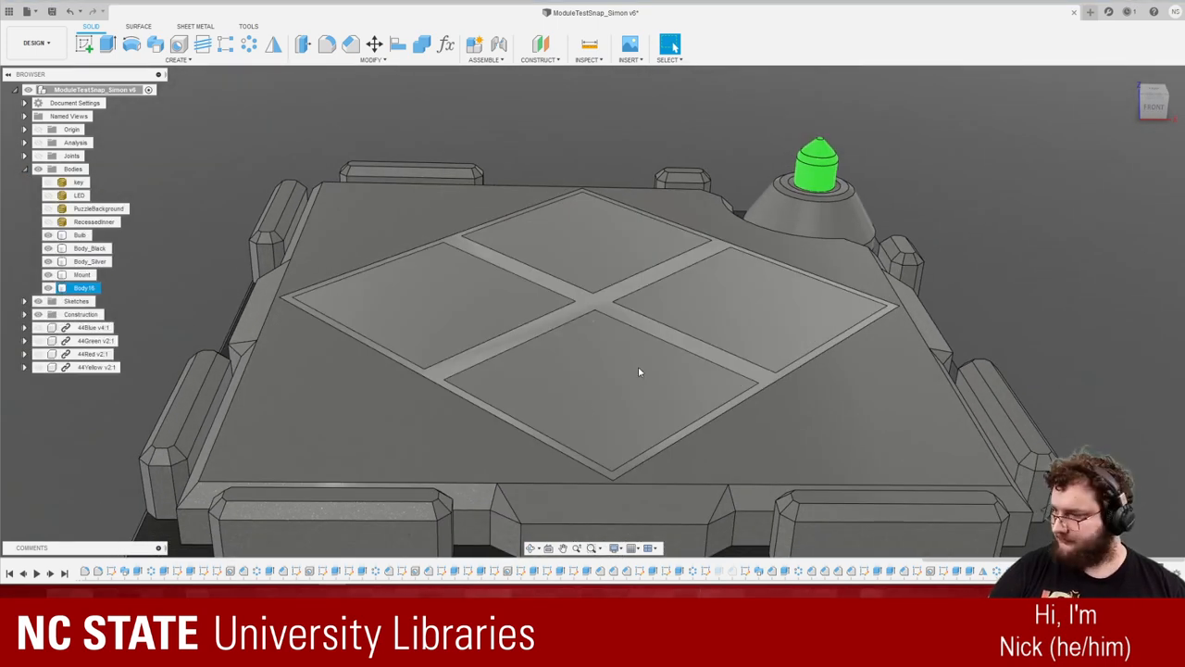
pyautogui.moveTo(639, 278); pyautogui.dragTo(639, 370)
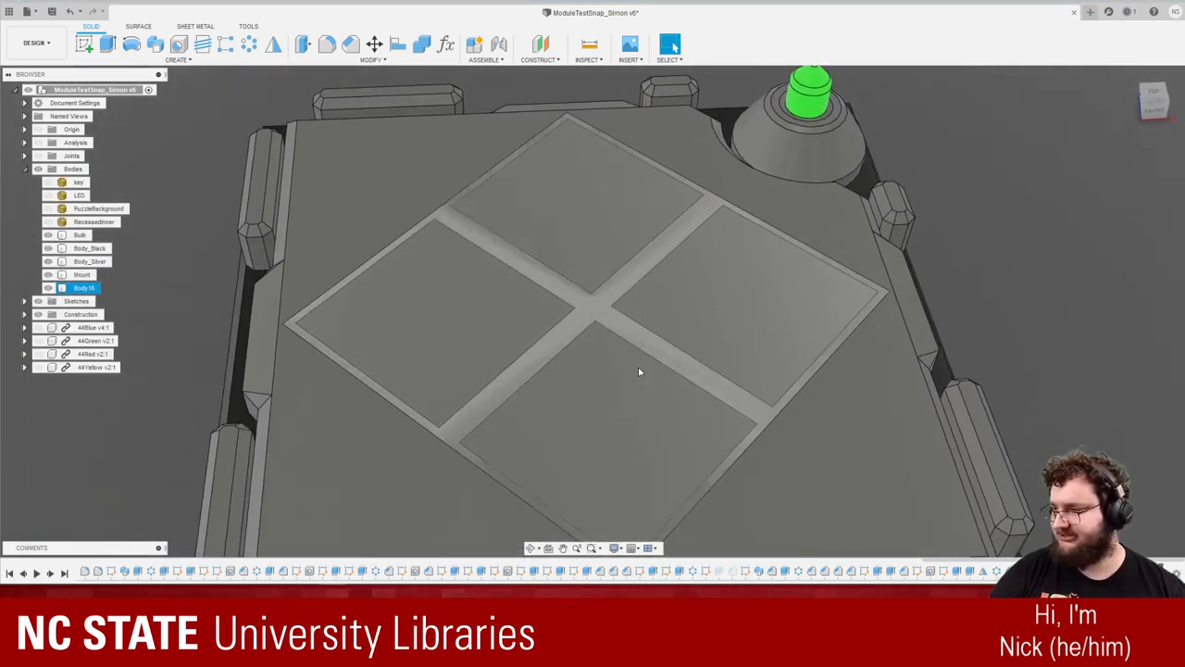